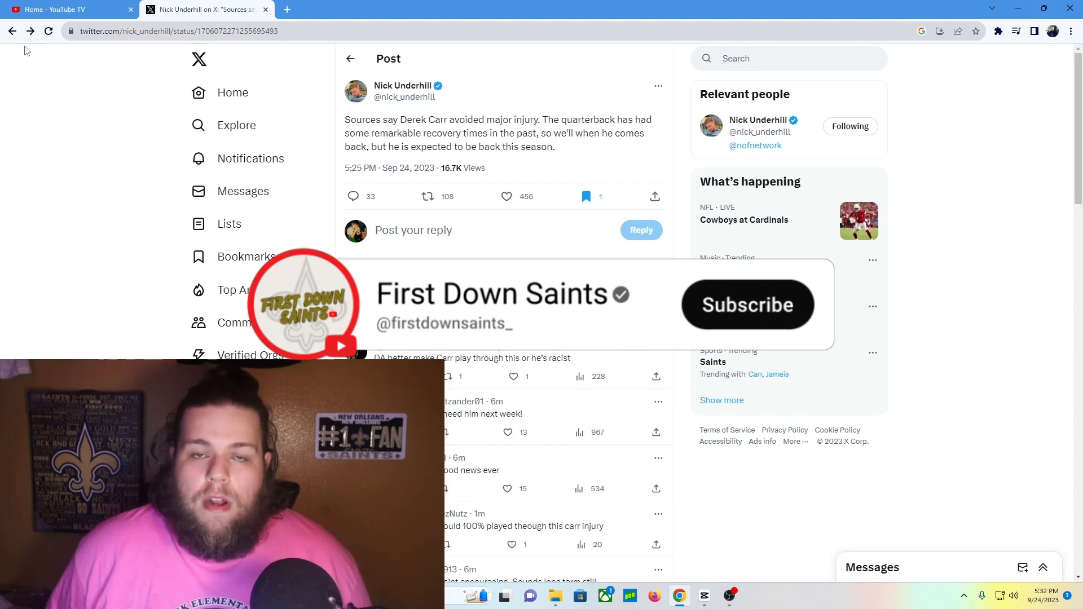
click(747, 305)
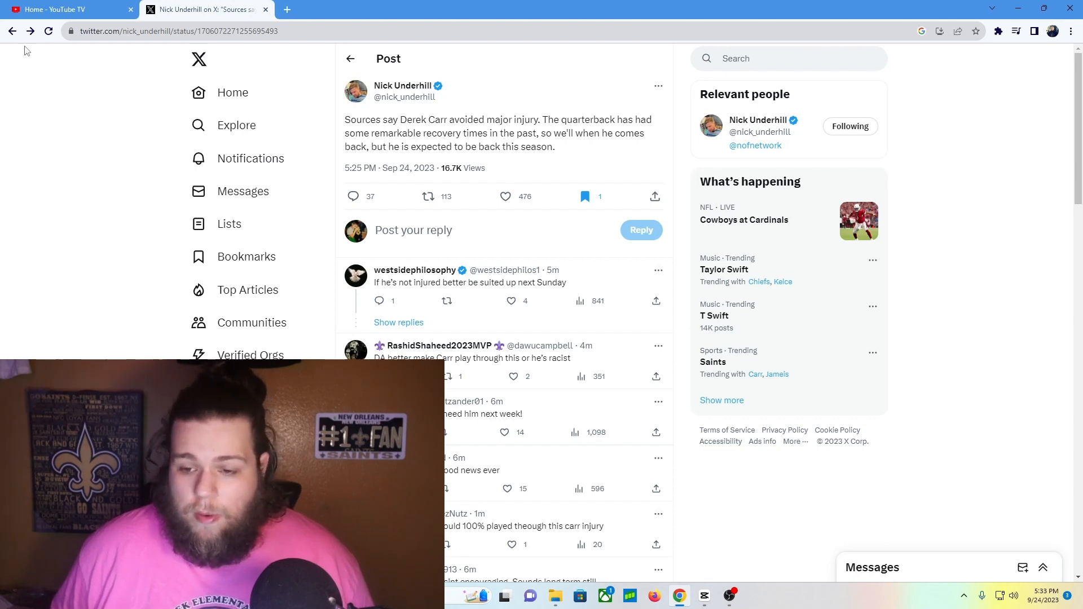
click(506, 197)
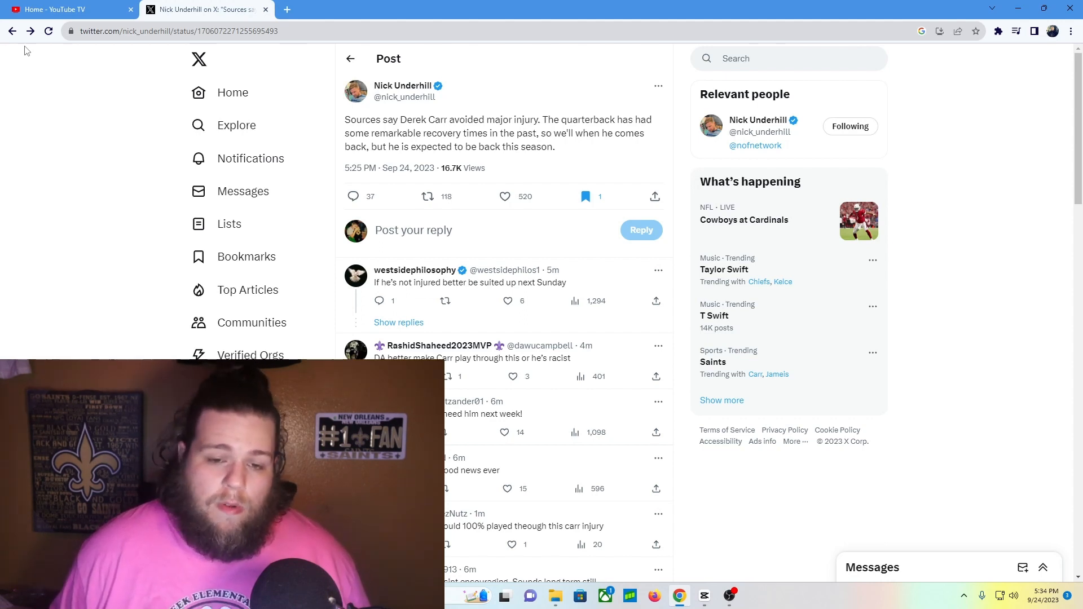
click(505, 196)
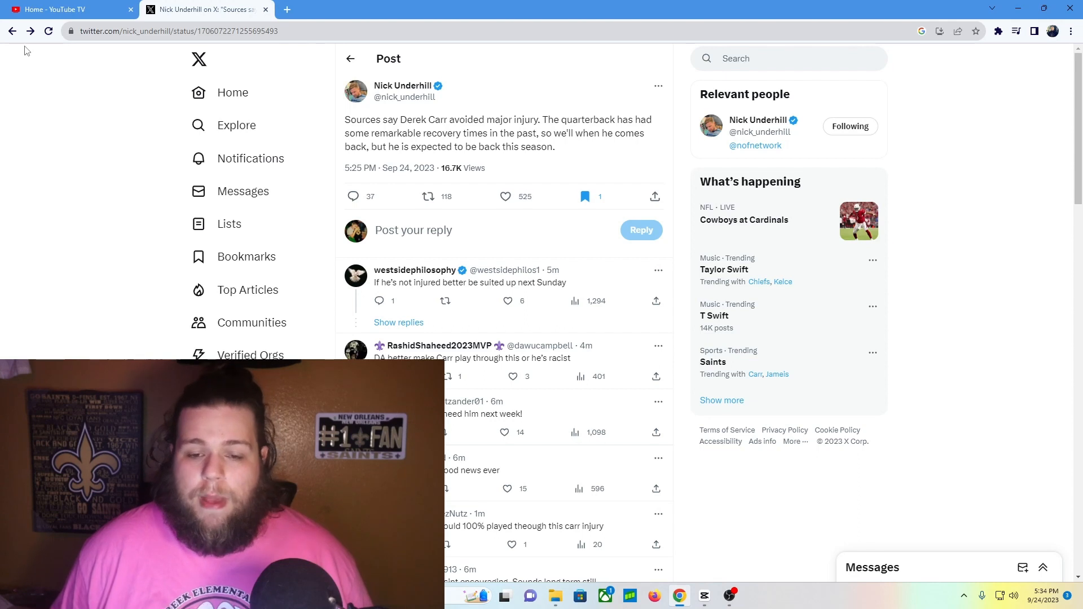